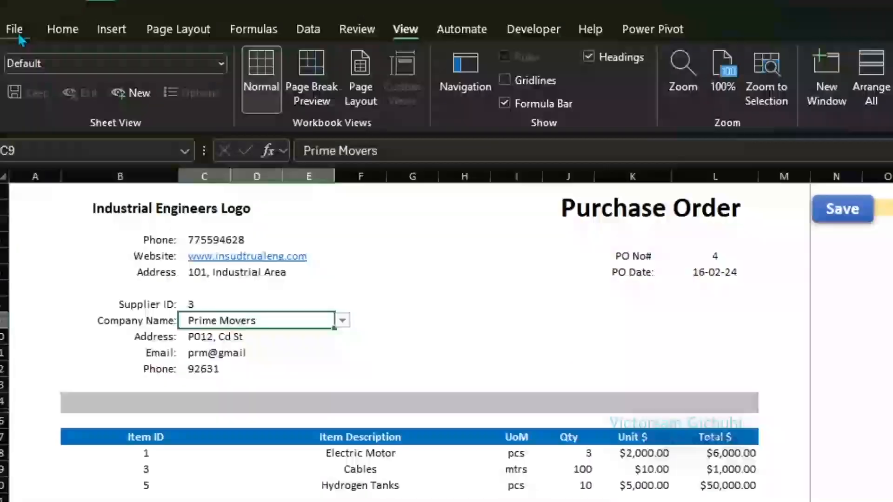
Start a blank workbook and save it to OneDrive under the name 'Proc' (Procurement)
click(15, 29)
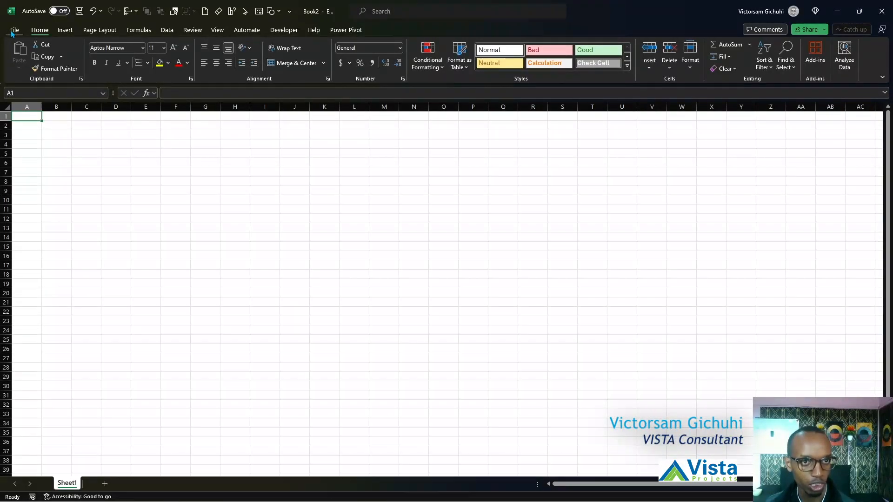
click(15, 29)
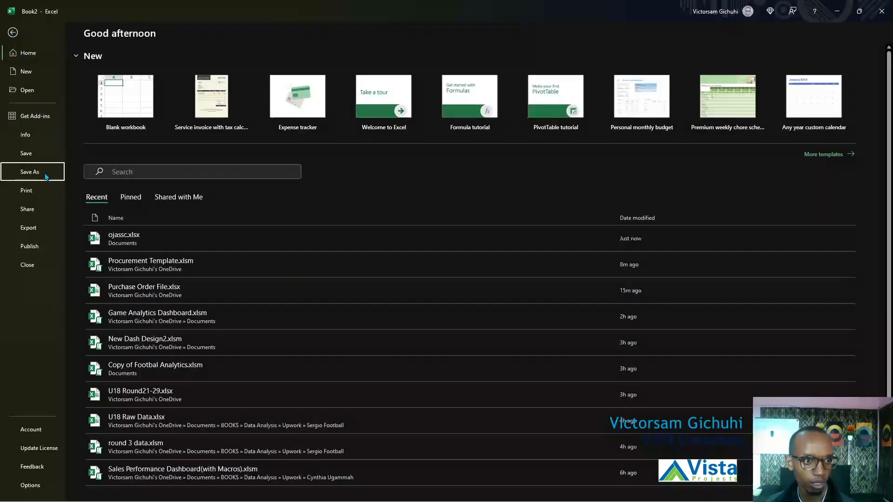
click(29, 171)
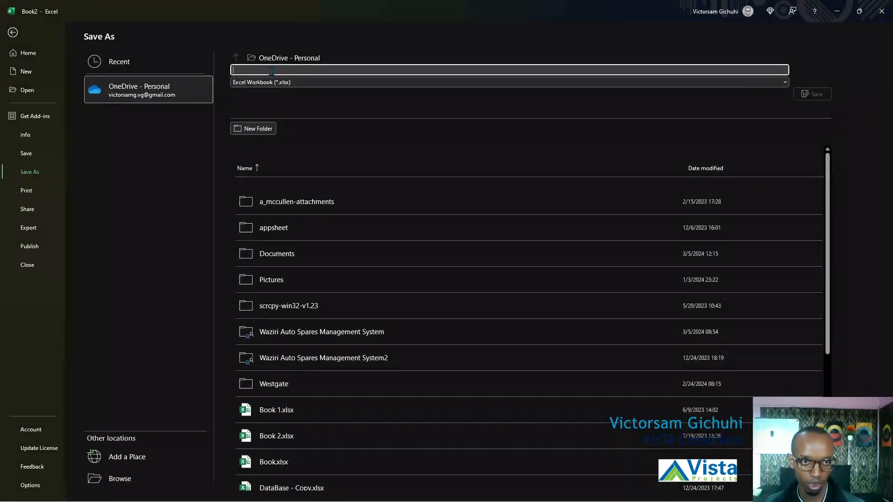
text(Proc)
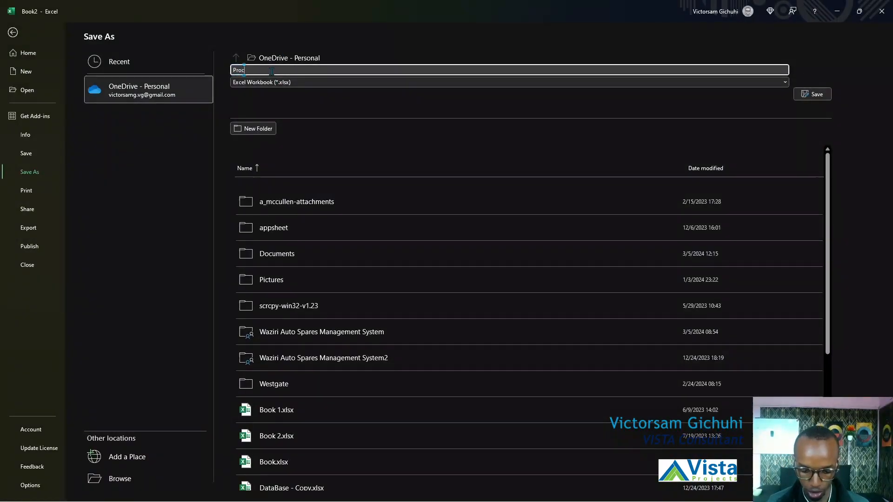
click(813, 94)
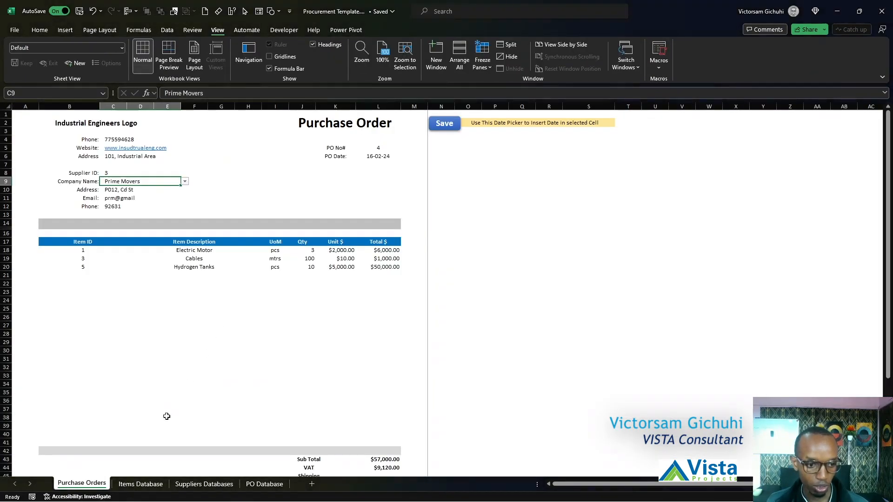
Paste the six Items Database headings into ItemsDB row 1 and autofit columns A:F
click(140, 484)
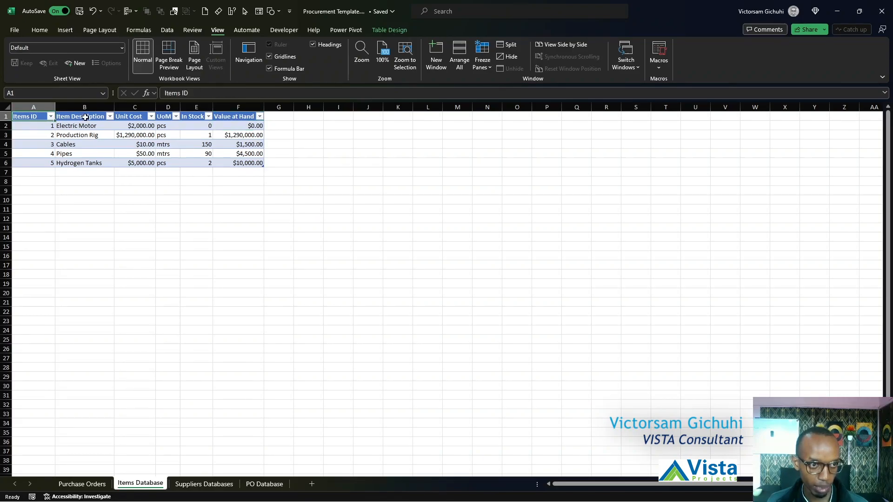
click(129, 116)
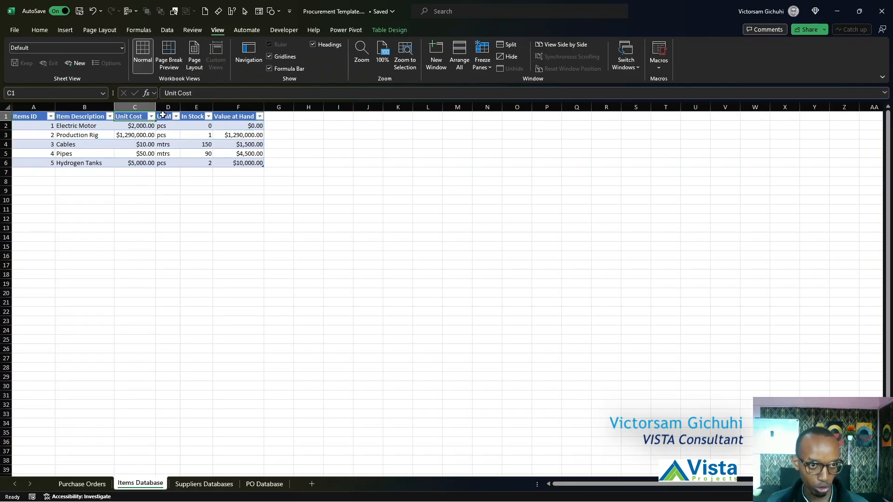
click(232, 116)
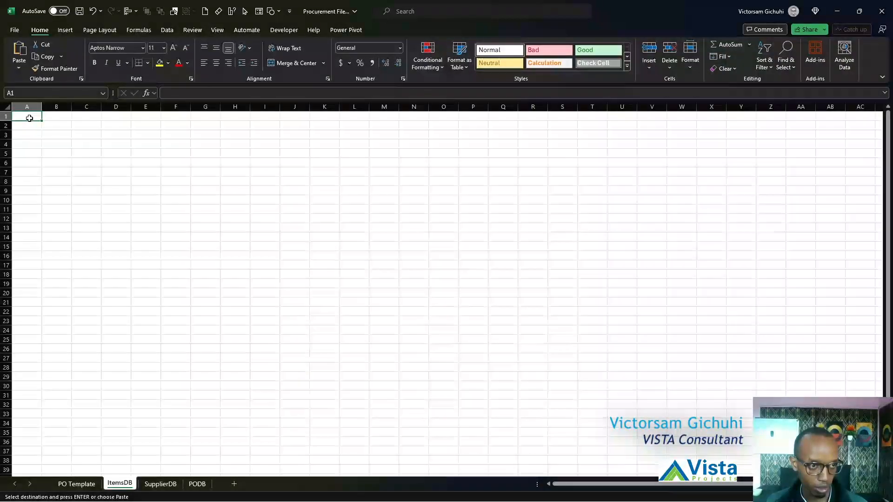
key(ctrl+v)
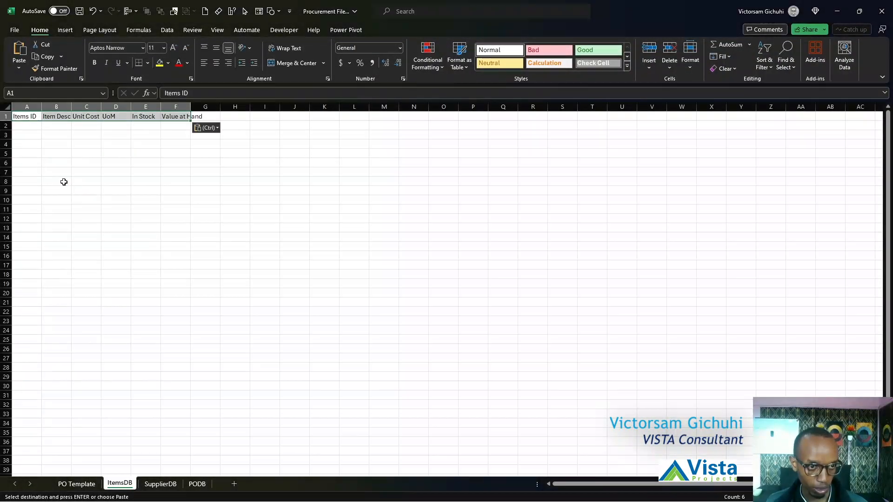
click(204, 106)
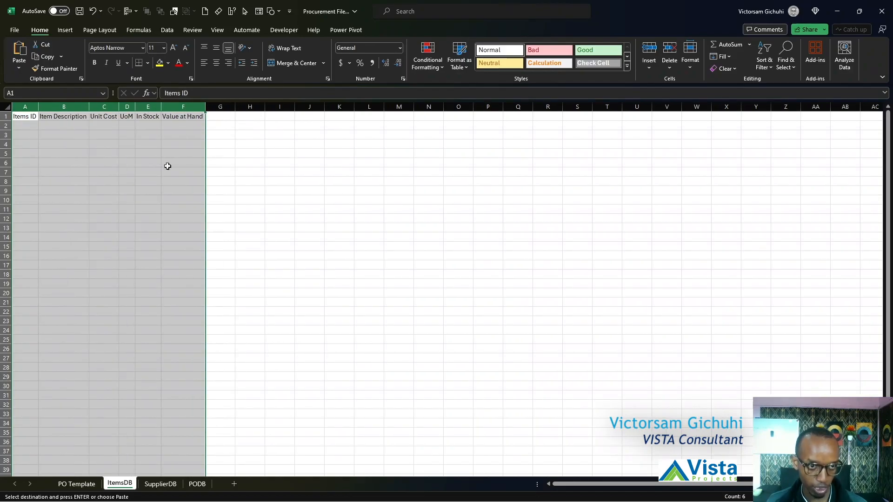
click(220, 116)
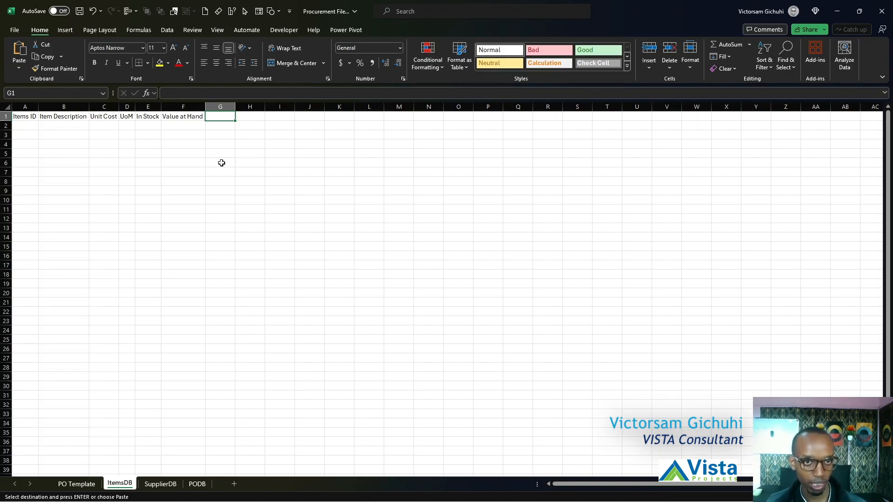
mouse_move(242, 115)
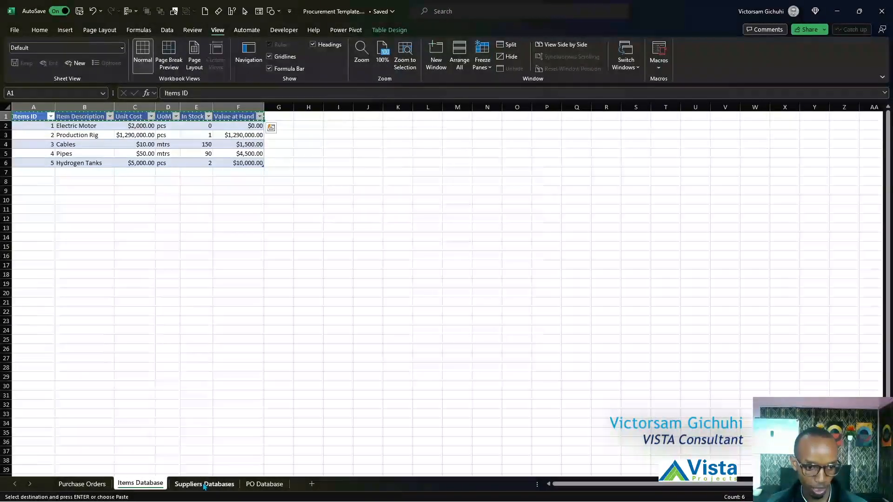
Paste the supplier headings into SupplierDB row 1, then fetch the PO Database headings for PODB
click(204, 484)
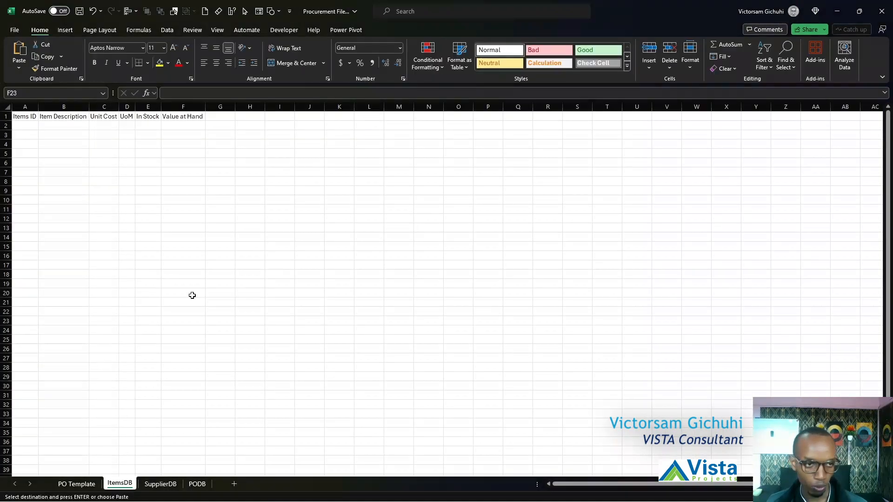
click(160, 484)
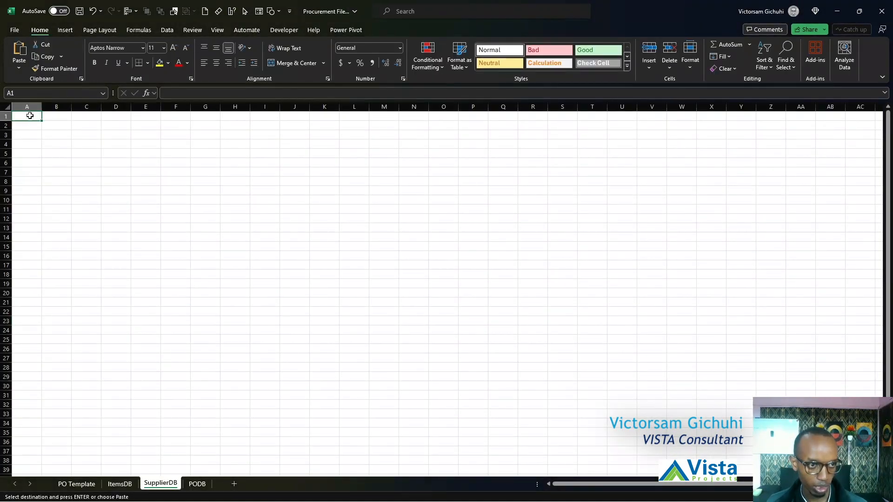
key(ctrl+v)
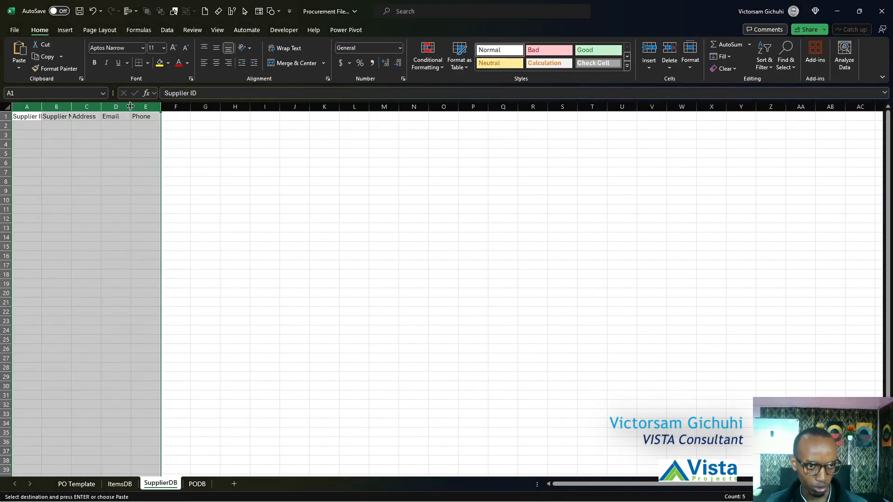
click(197, 484)
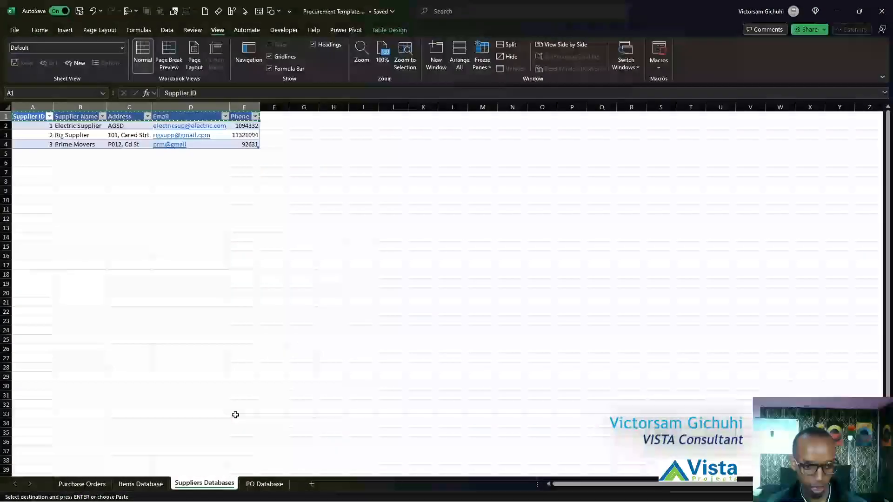
click(264, 484)
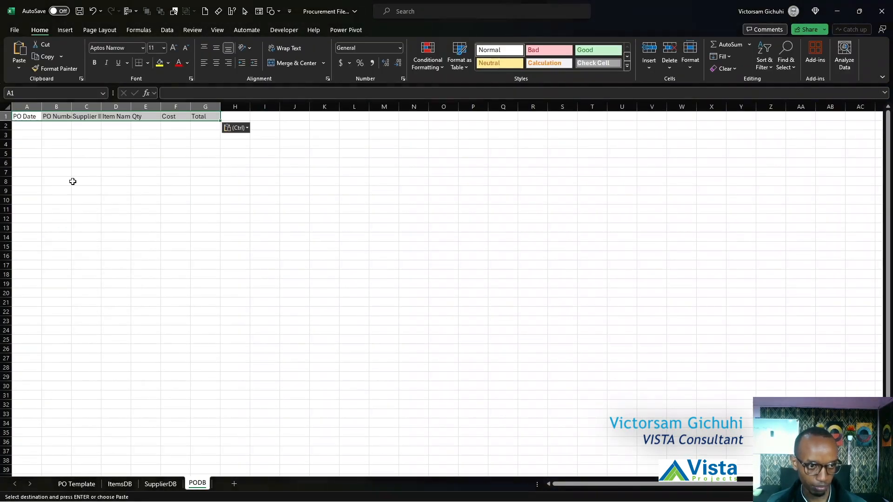
Autofit PODB columns A:G so all seven purchase-order headings show in full
drag(27, 116, 204, 116)
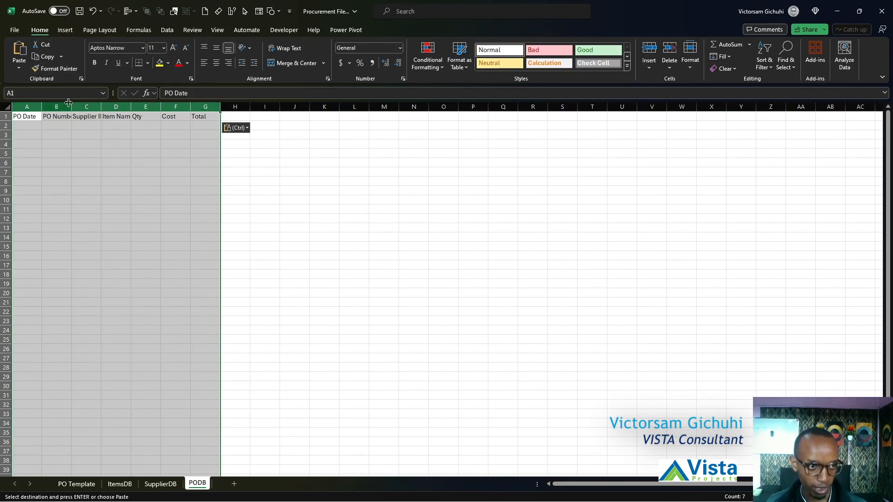
click(204, 126)
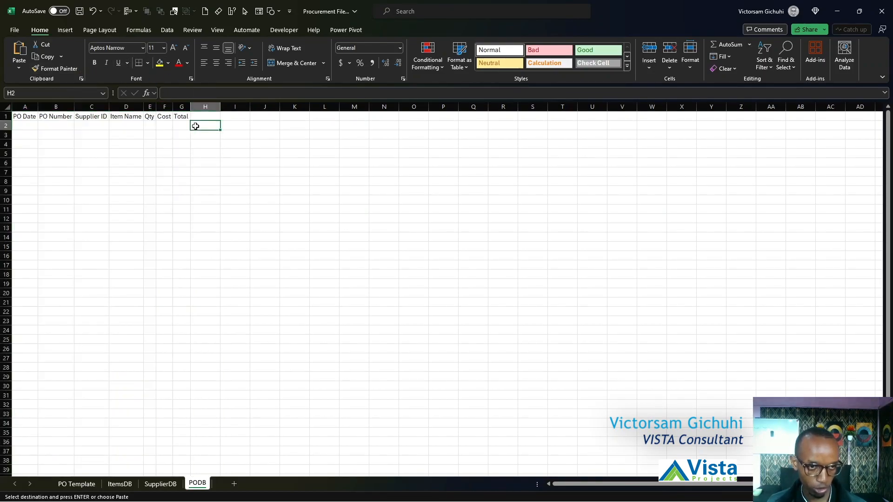
click(24, 117)
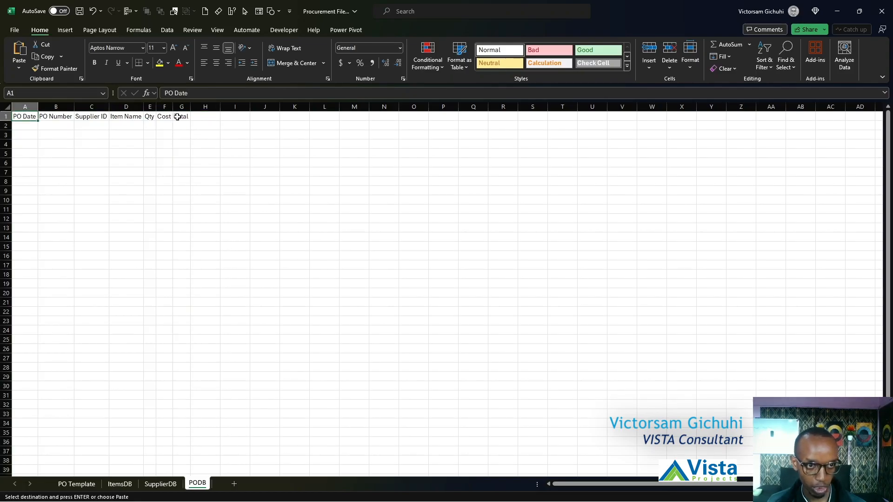
click(181, 117)
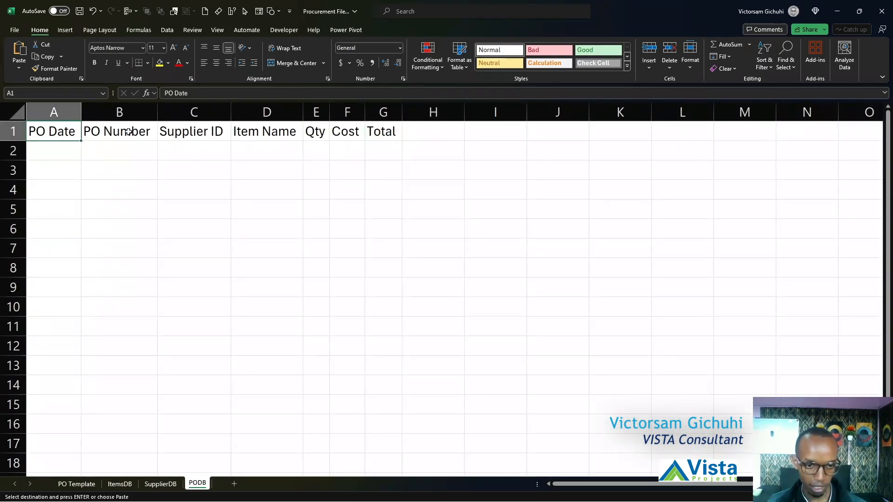
click(434, 190)
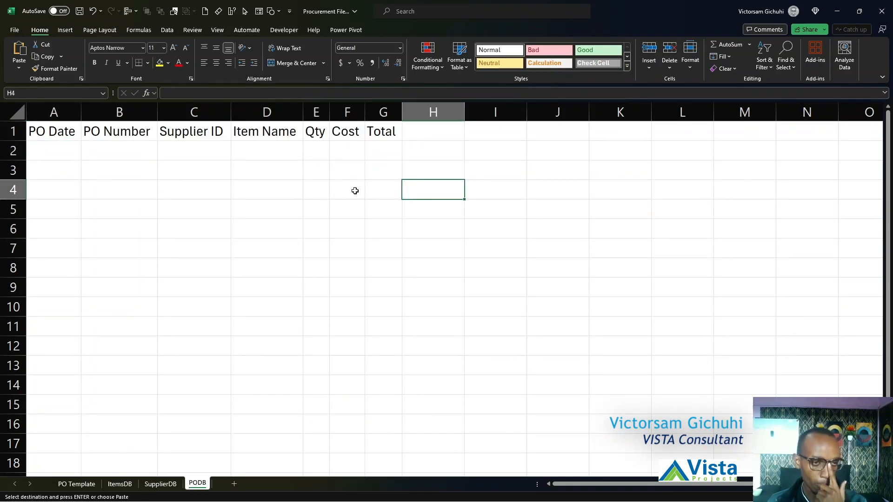
click(53, 150)
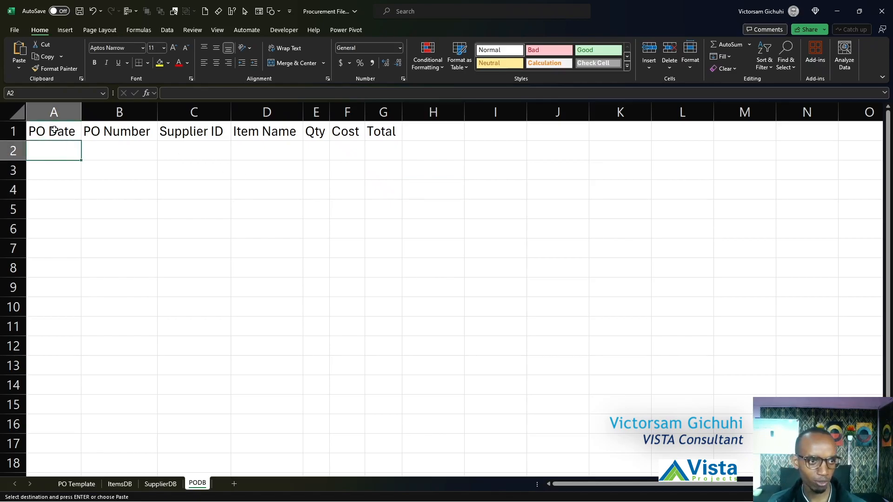
Insert a table with headers over the PODB headings and the blank row below (Table1)
drag(51, 131, 382, 132)
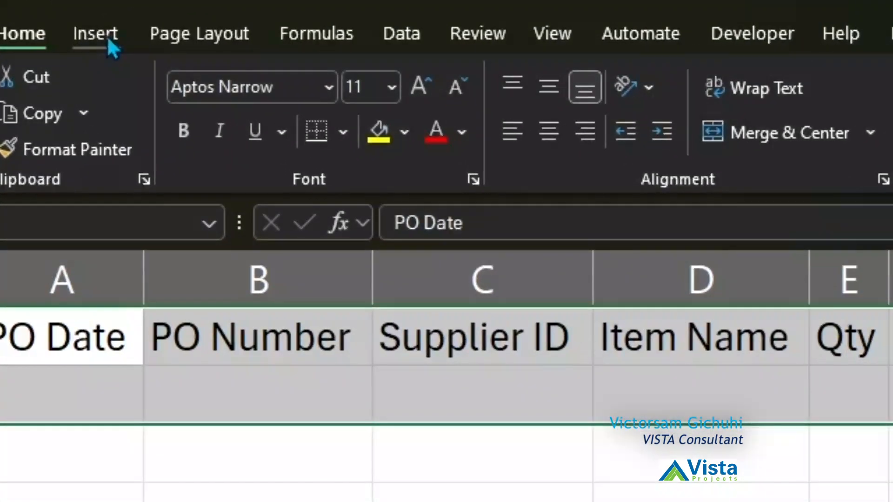
click(95, 34)
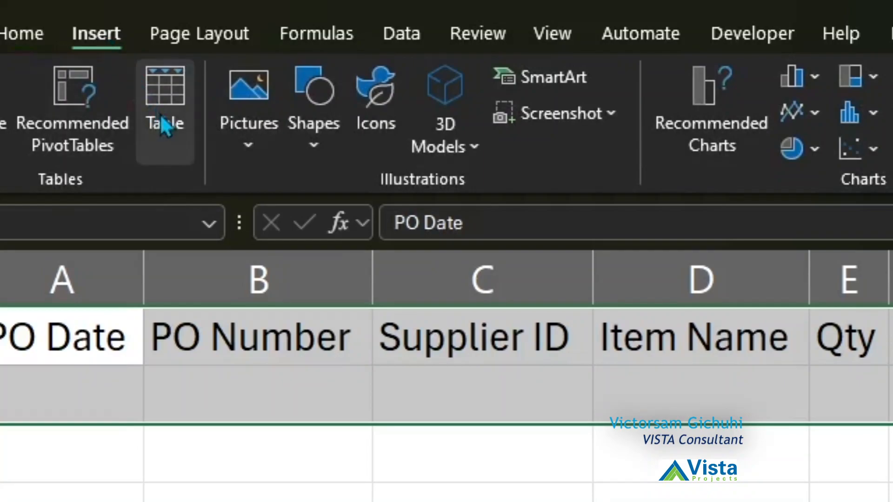
click(163, 93)
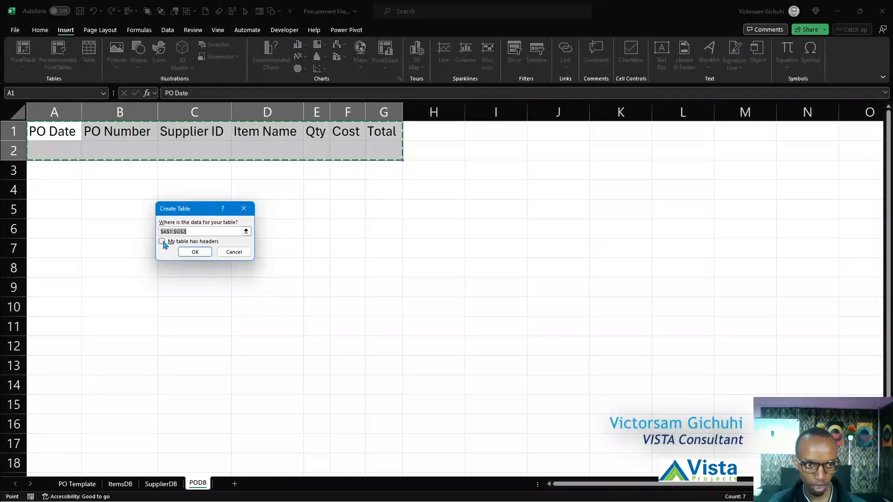
click(162, 242)
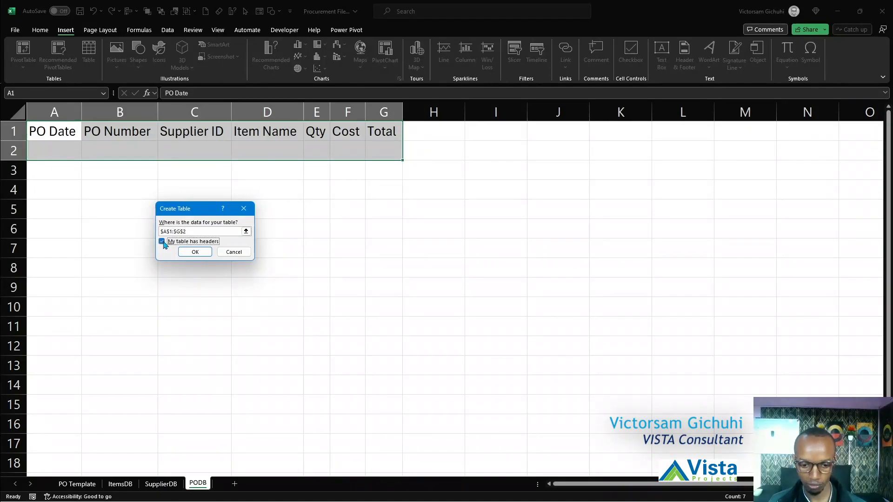
click(195, 251)
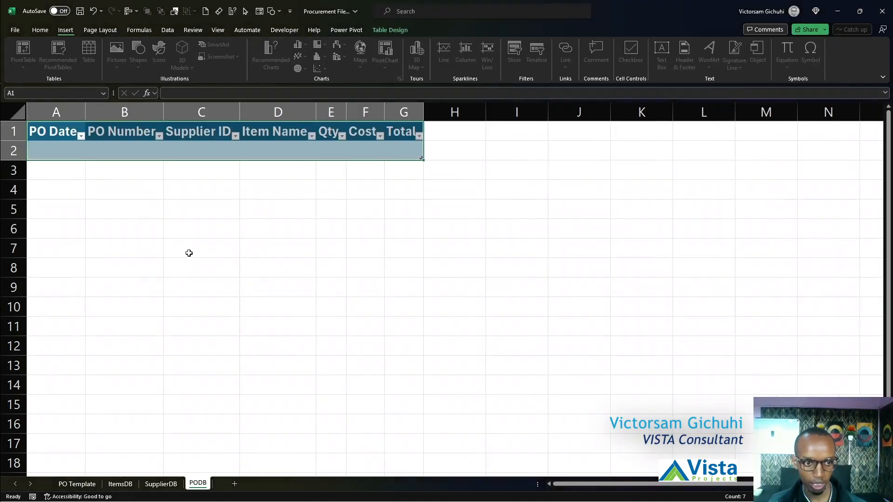
click(390, 30)
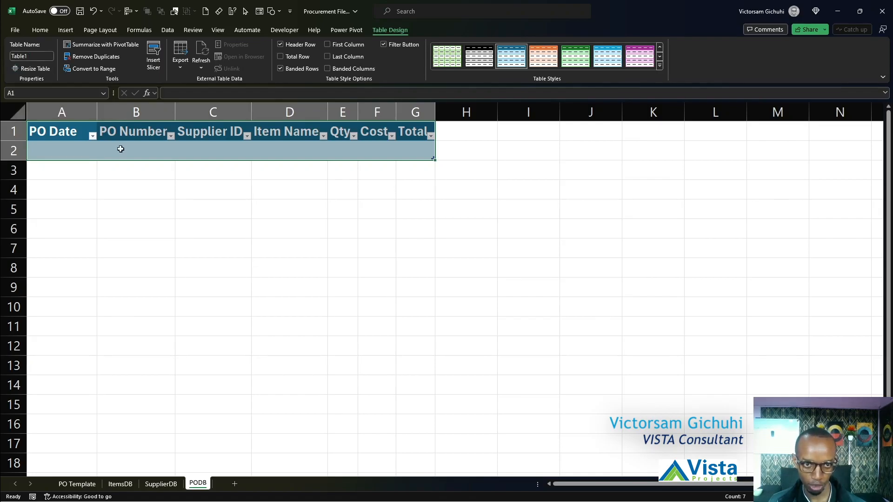
Rename Table1 to PODB in the Table Name box
click(23, 56)
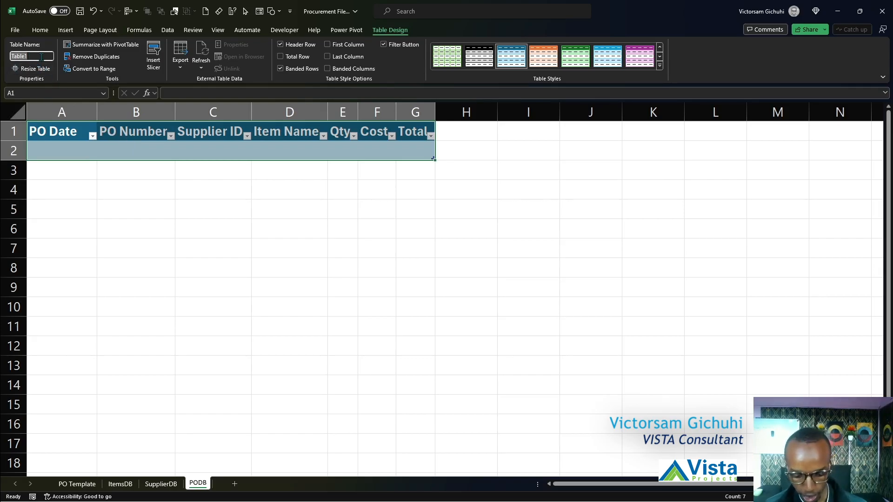
text(PODB)
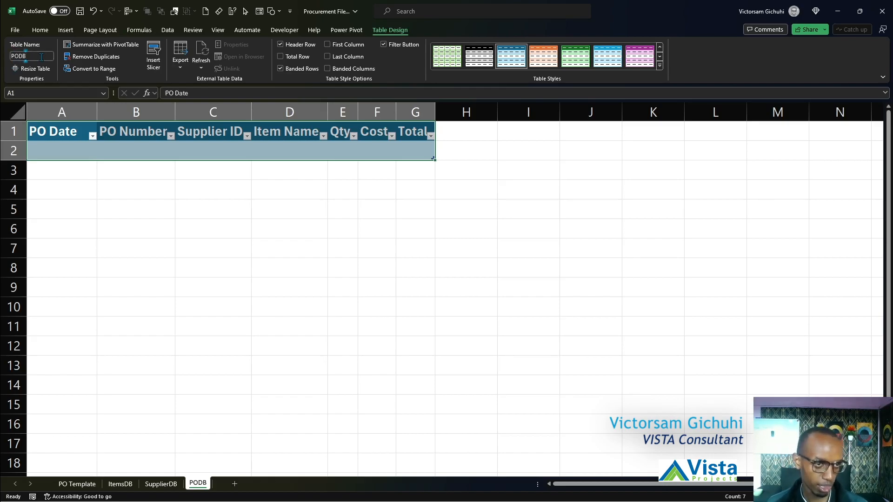
click(136, 190)
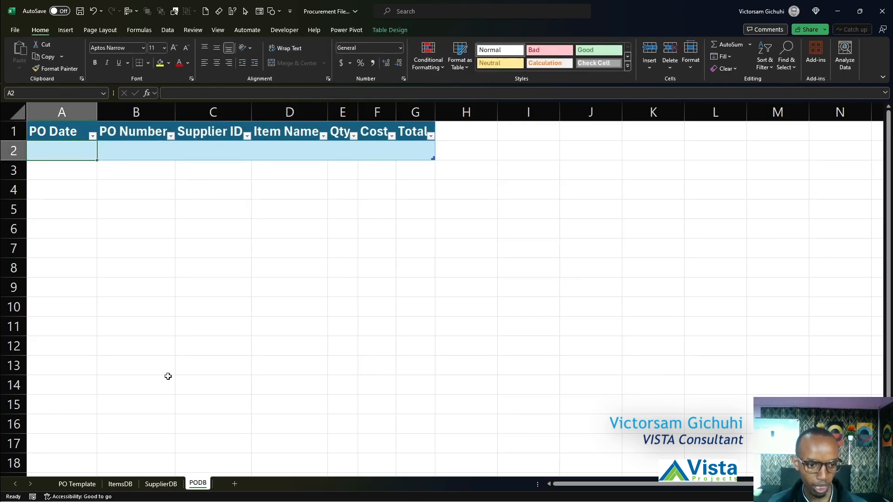
Create a table with headers from the SupplierDB headings and name it SupplierDB
click(160, 484)
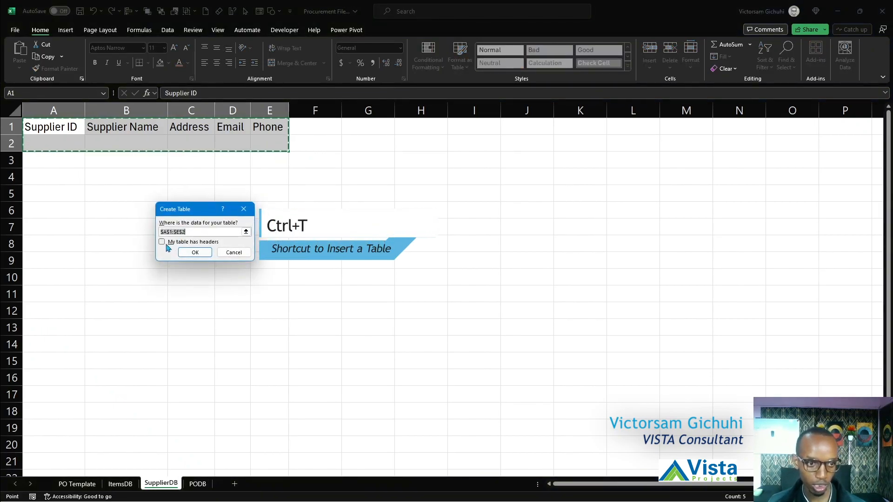
click(162, 242)
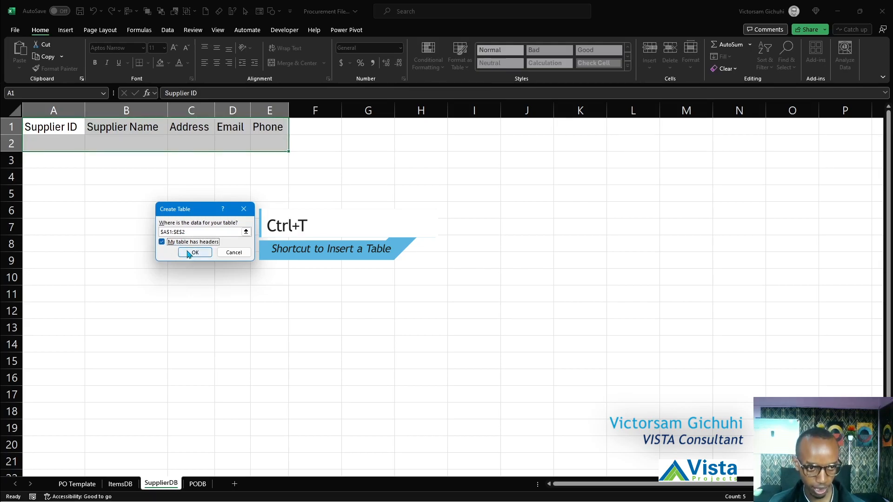
click(194, 253)
text(S)
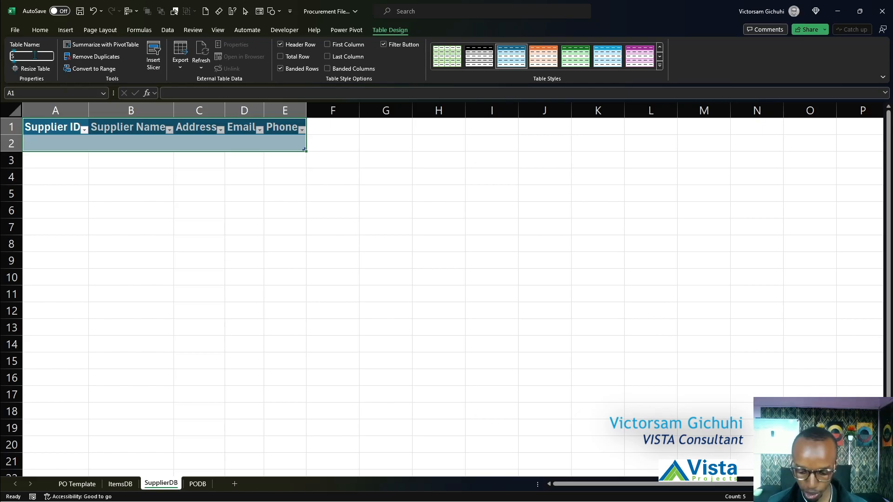
text(upplierDB)
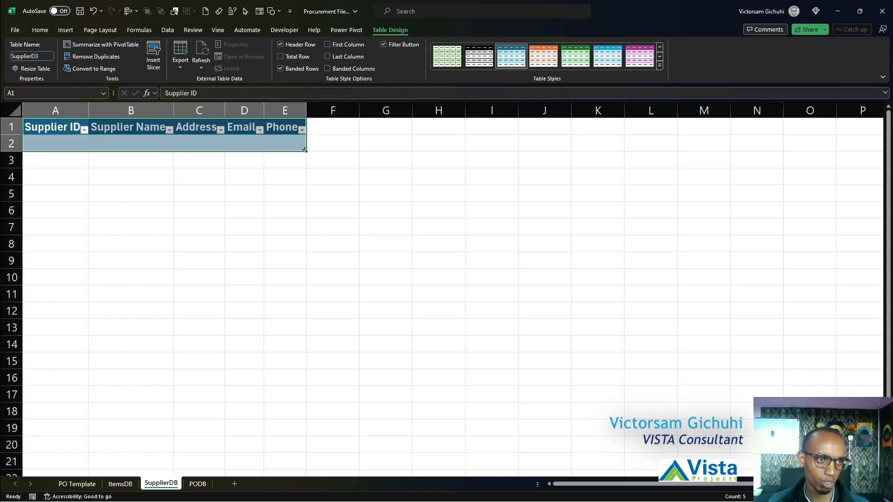
click(121, 484)
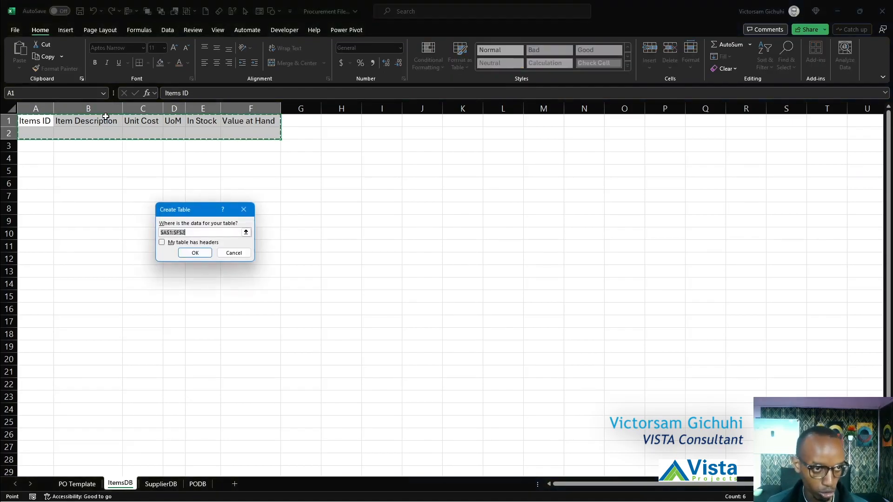
Create a table with headers from the ItemsDB headings and name it ItemsDB
click(162, 242)
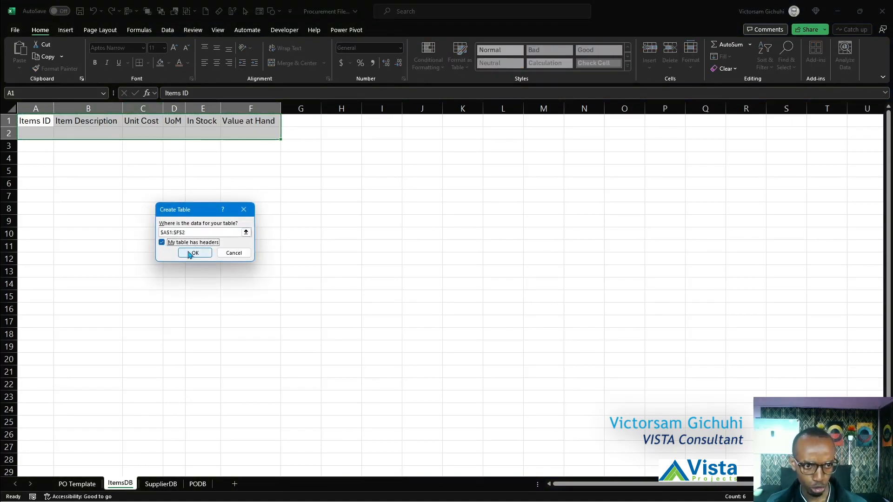
click(195, 253)
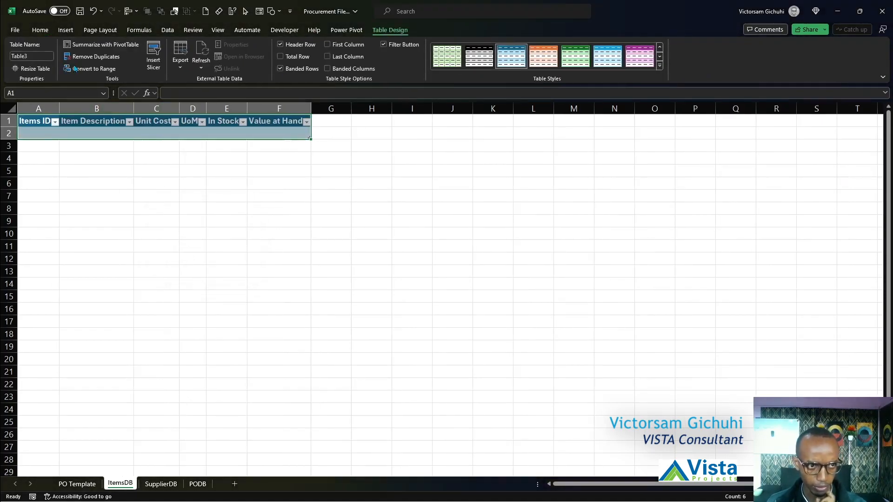
mouse_move(94, 55)
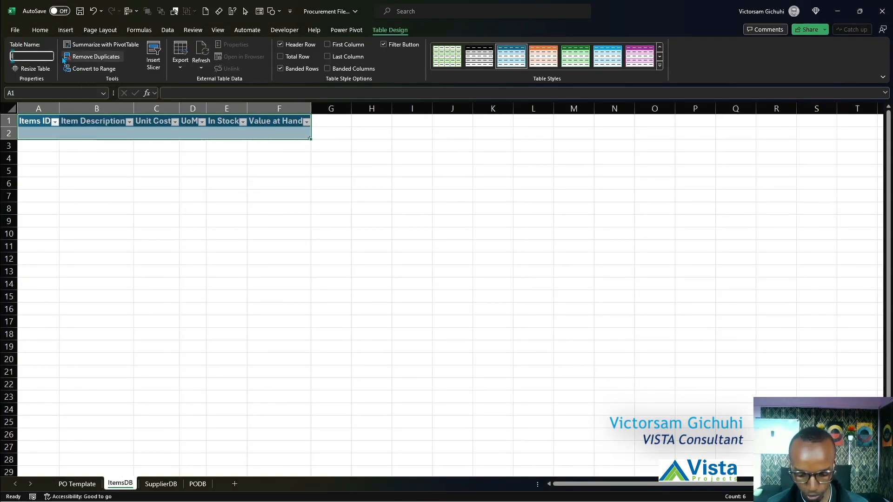
text(ItemsDB)
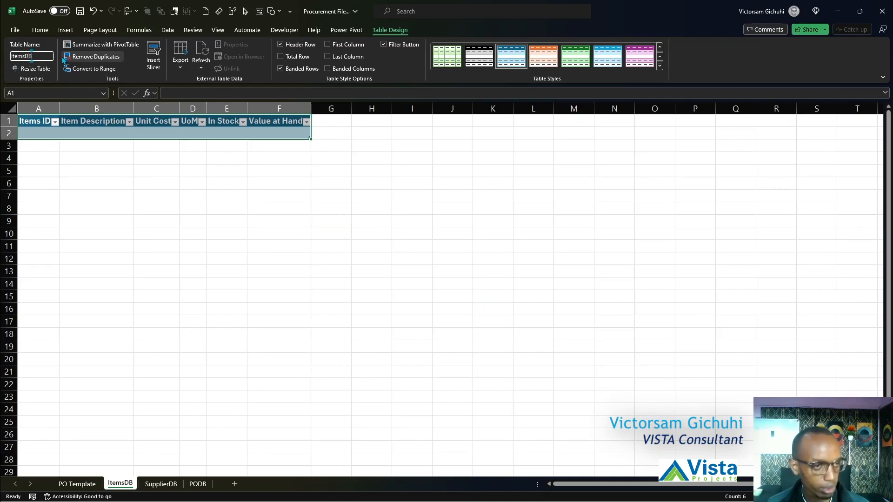
click(372, 310)
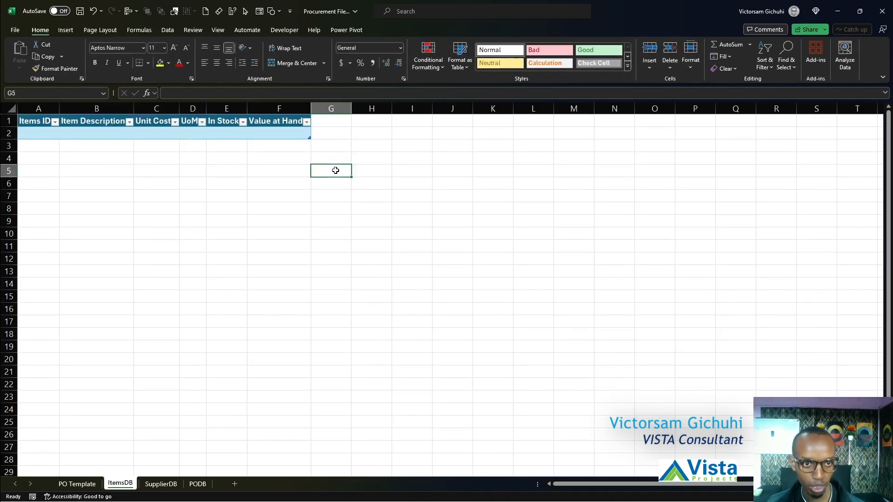
Recheck the ItemsDB and SupplierDB table names, then select B2:D6 on the PO Template sheet
click(96, 134)
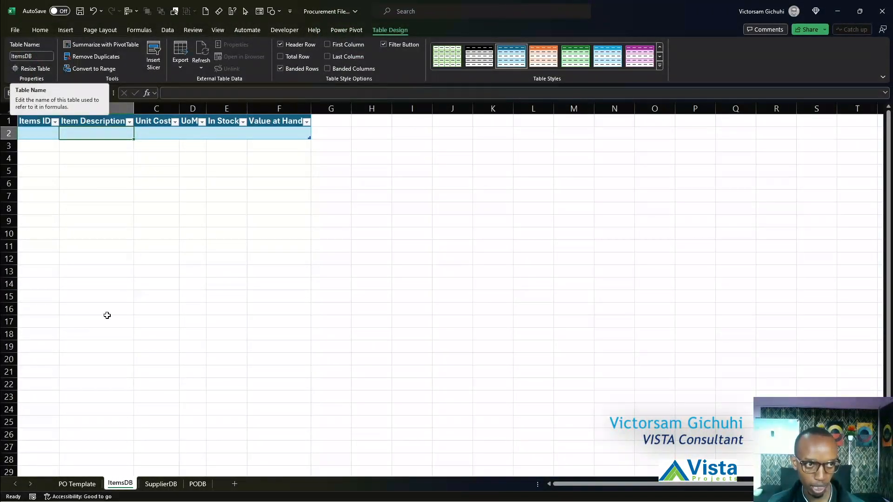
click(160, 484)
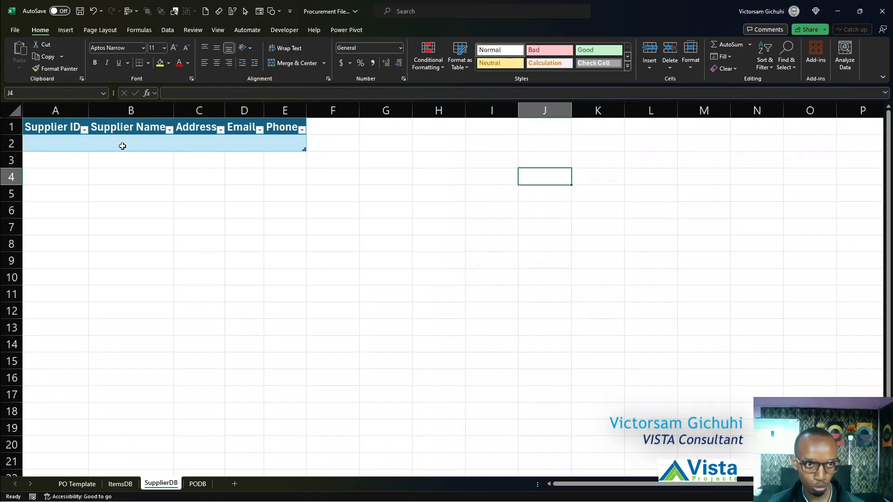
click(123, 144)
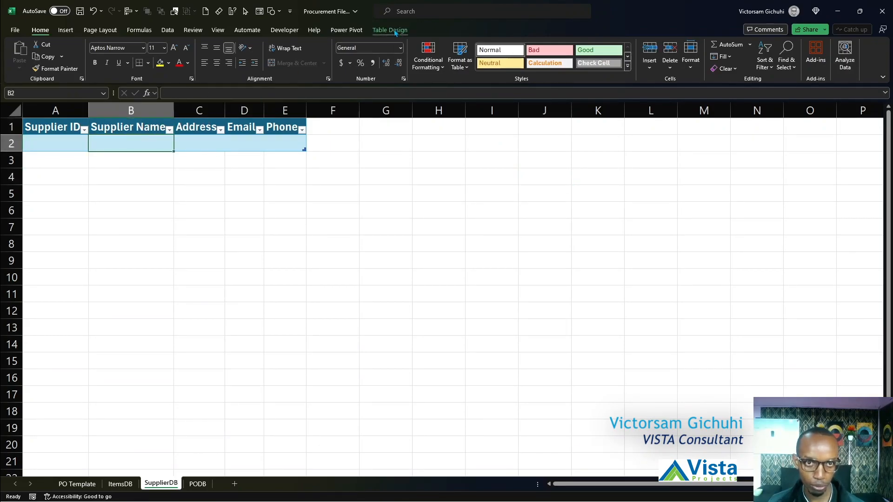
click(390, 30)
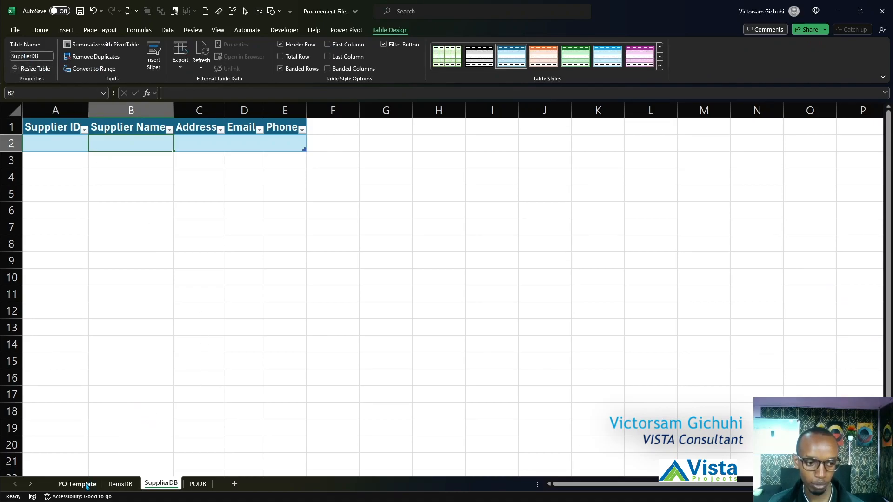
click(78, 483)
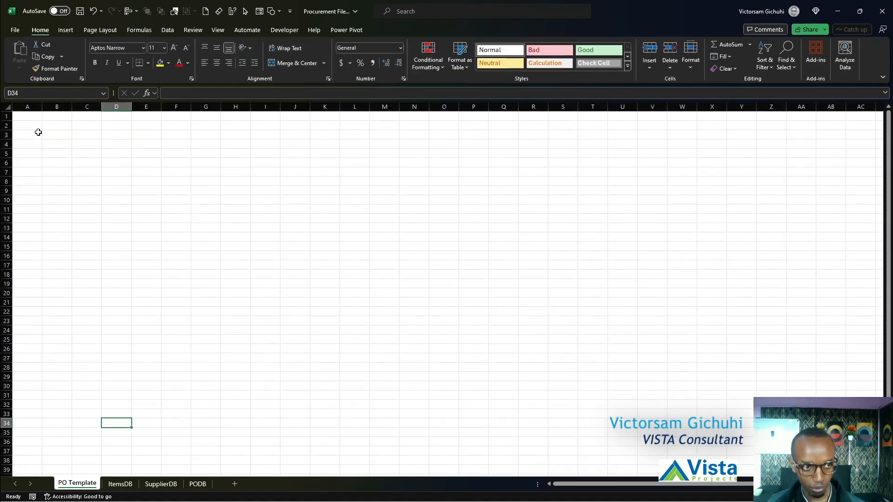
drag(57, 125, 116, 163)
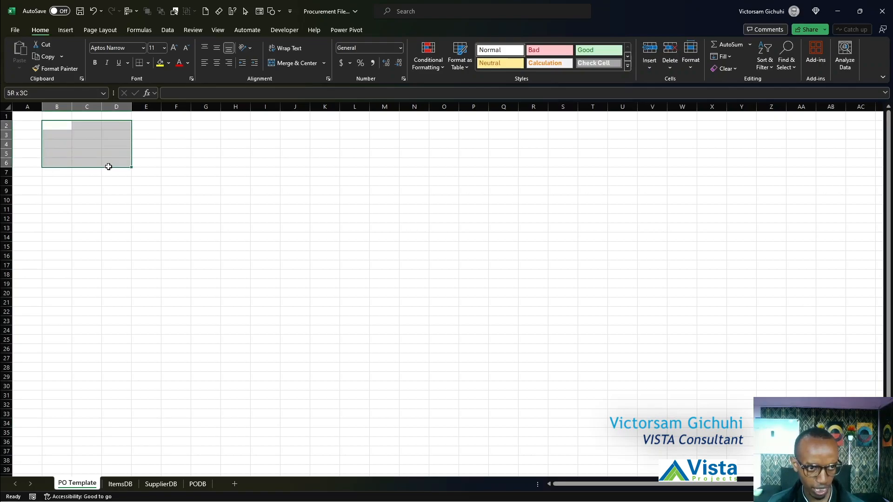